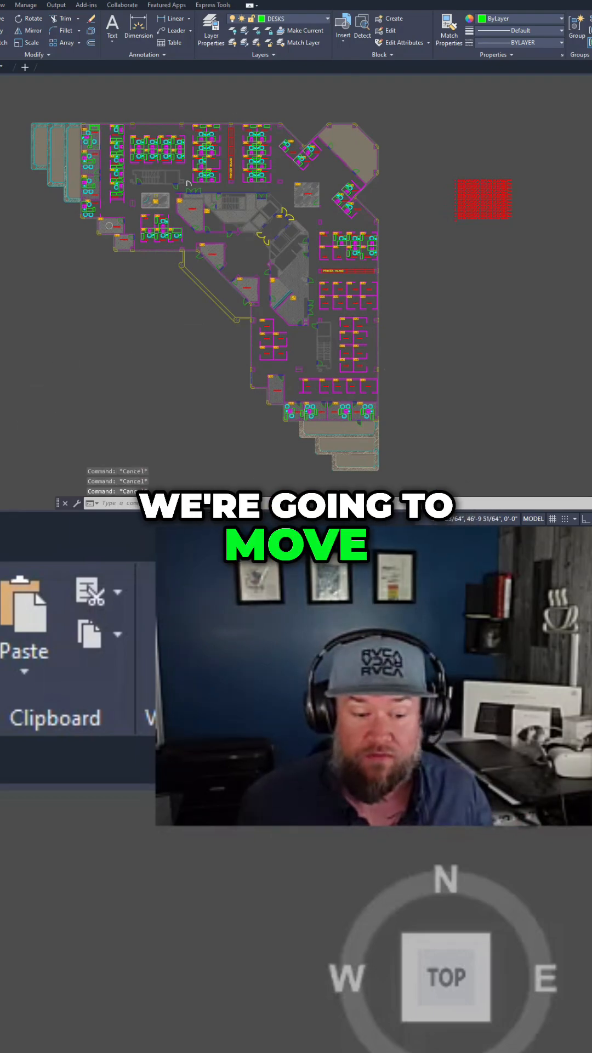
# - Switch to the Layout tab to see the floor plan within the titled sheet
pyautogui.click(249, 5)
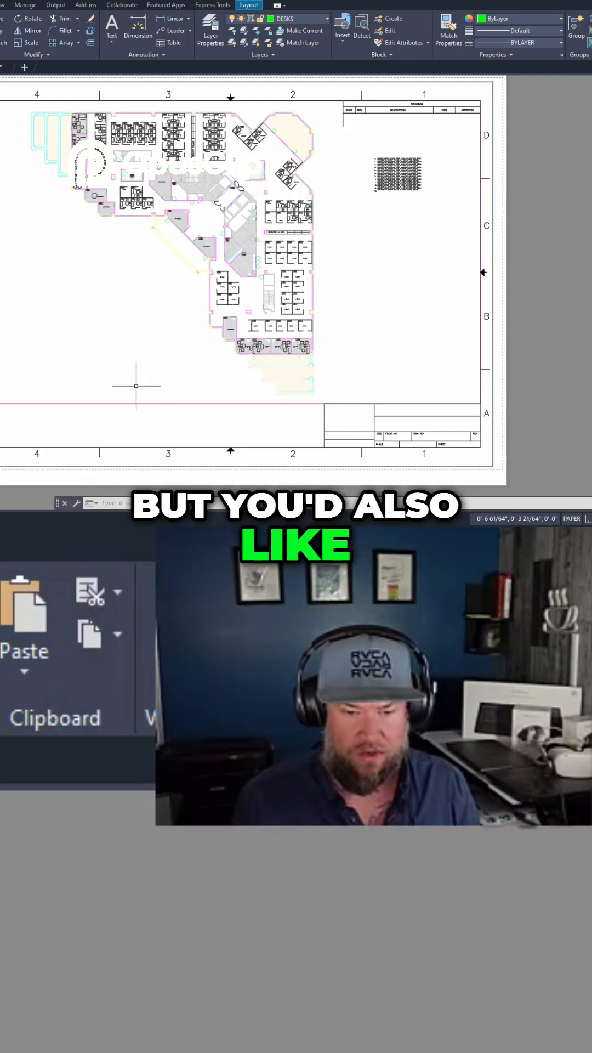
pyautogui.moveTo(23, 362)
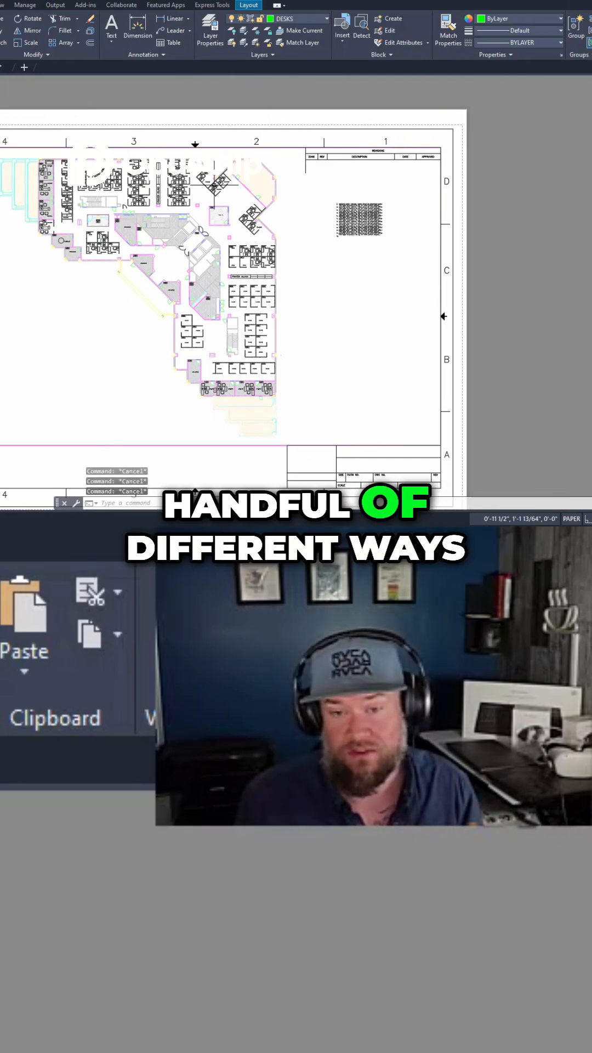
# - Trace a closed polyline around the floor plan outline and enter VPCLIP
pyautogui.click(218, 292)
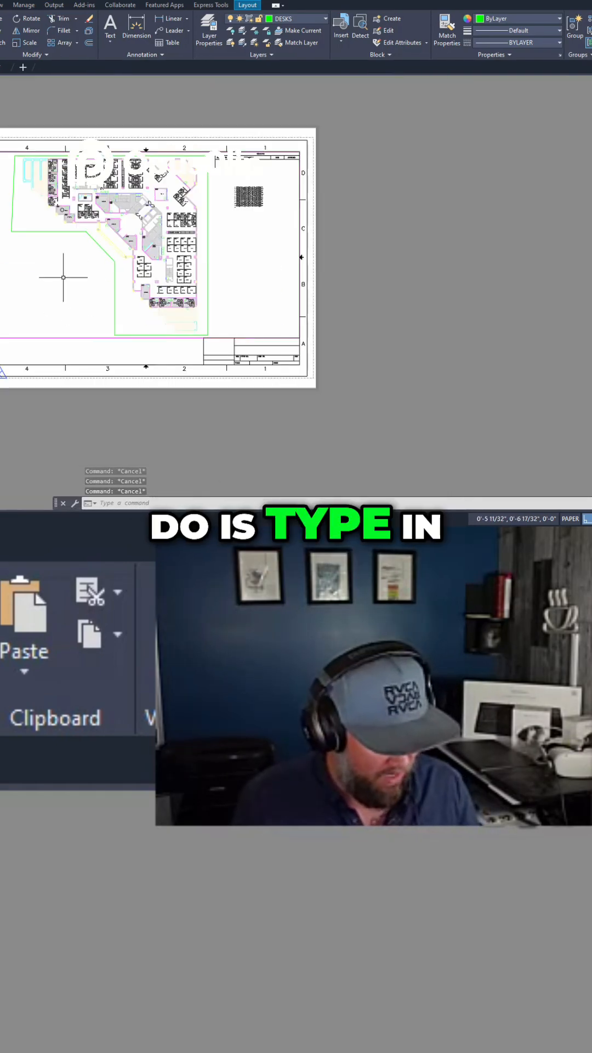
pyautogui.write('VPCL')
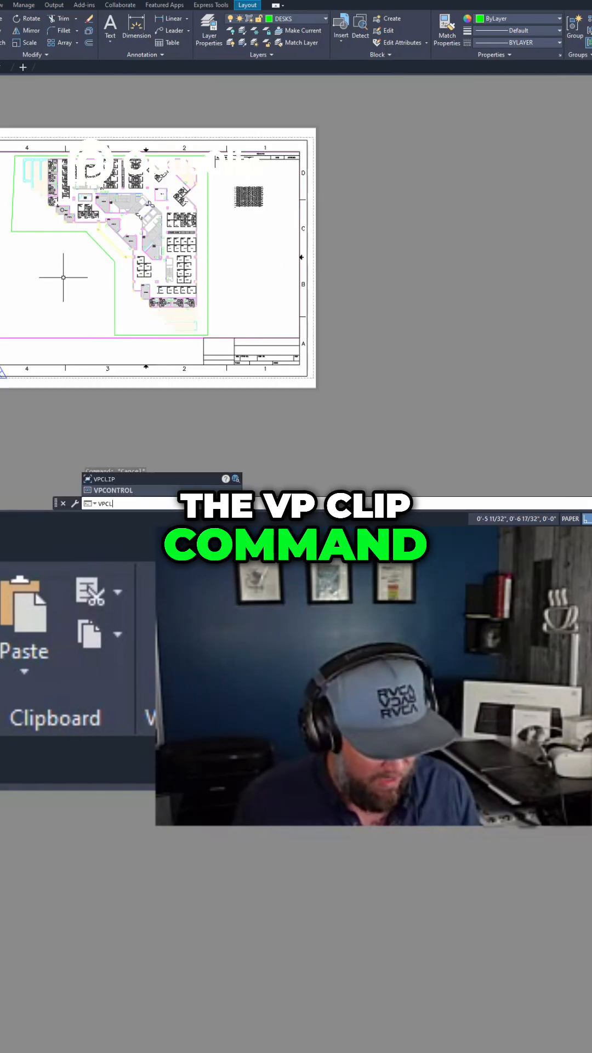